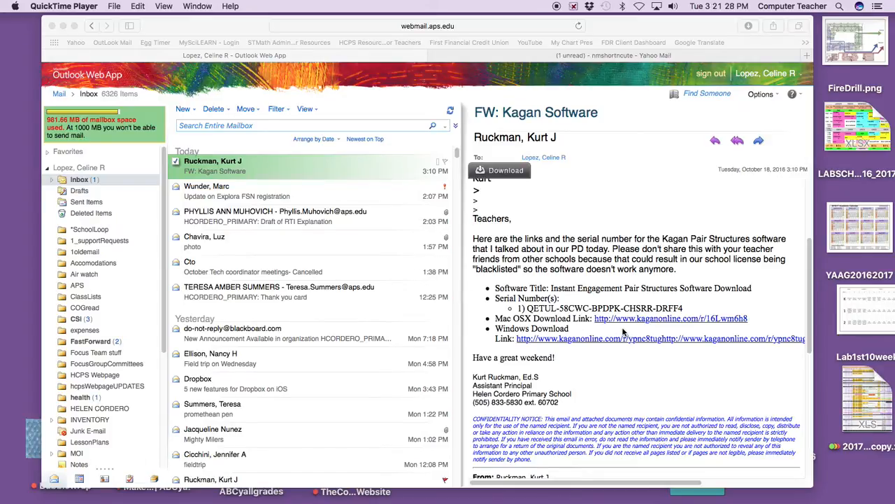
pyautogui.moveTo(630, 322)
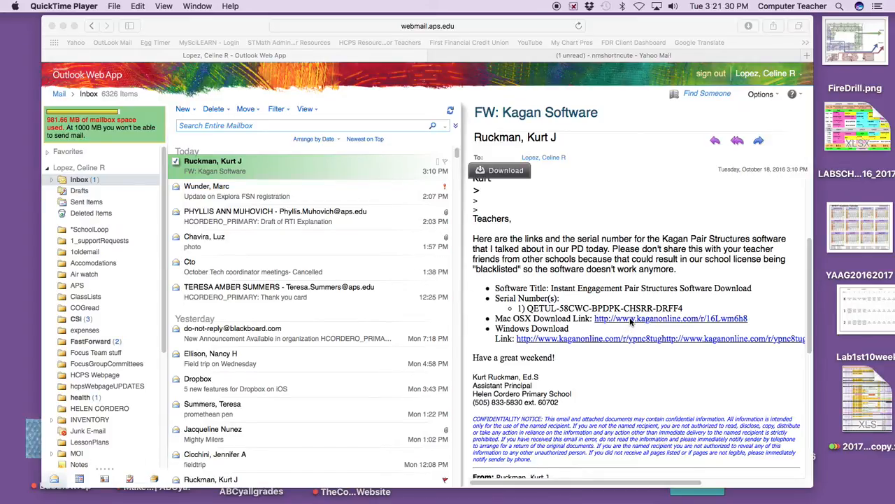
# Start the Mac OS X download of the Kagan software from the email's link.
pyautogui.click(672, 319)
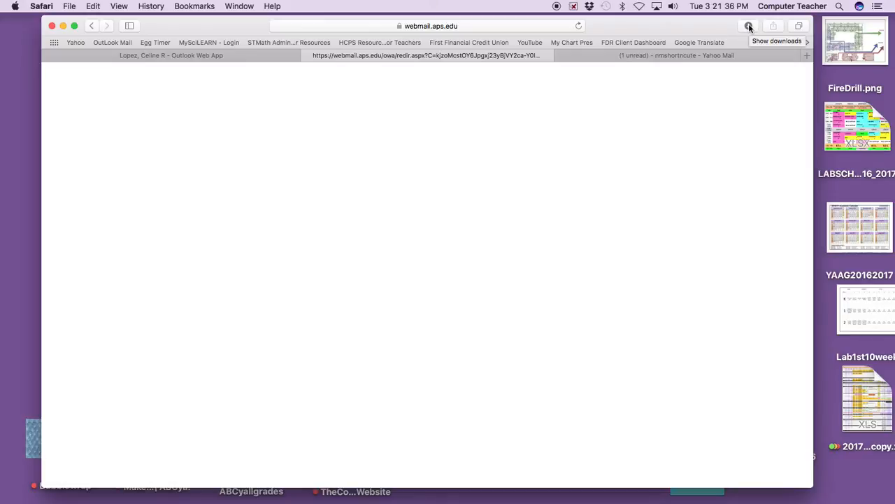
# Show Safari's downloads to reveal the Instant Engagement Pair Structures.pkg file.
pyautogui.click(747, 28)
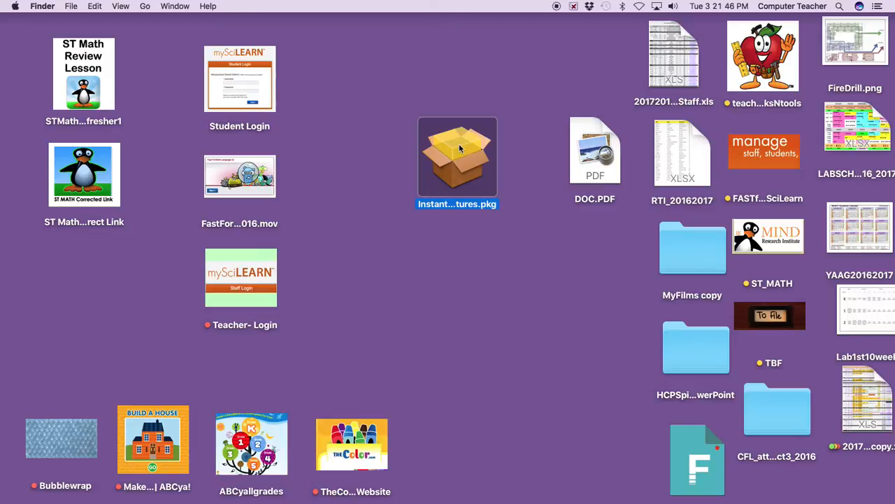
pyautogui.doubleClick(456, 155)
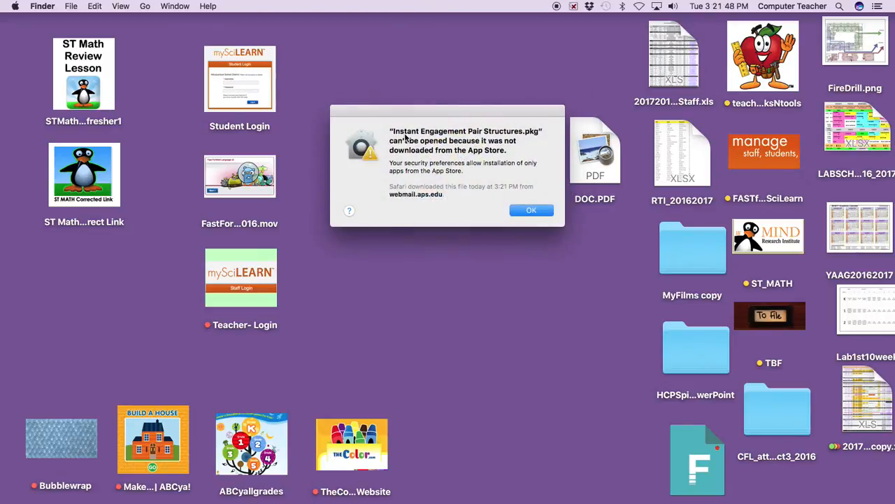
pyautogui.moveTo(512, 135)
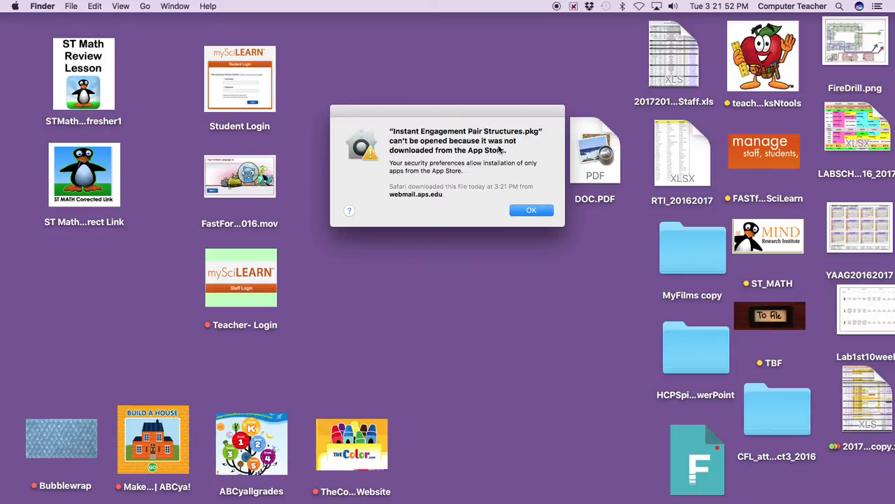
pyautogui.moveTo(485, 157)
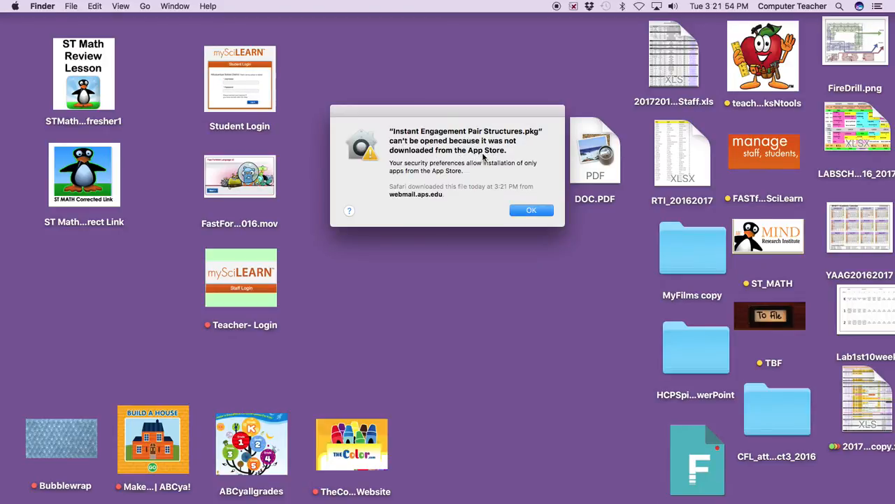
pyautogui.click(532, 210)
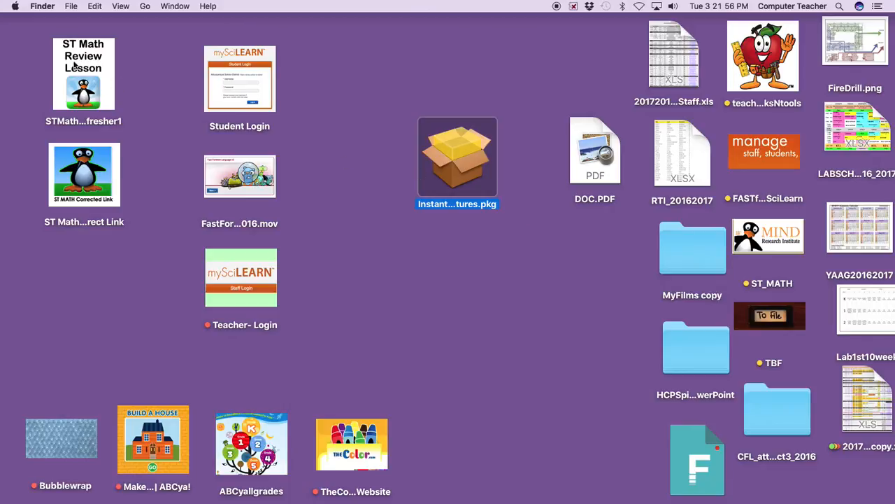
# Launch System Preferences from the Apple menu.
pyautogui.click(9, 6)
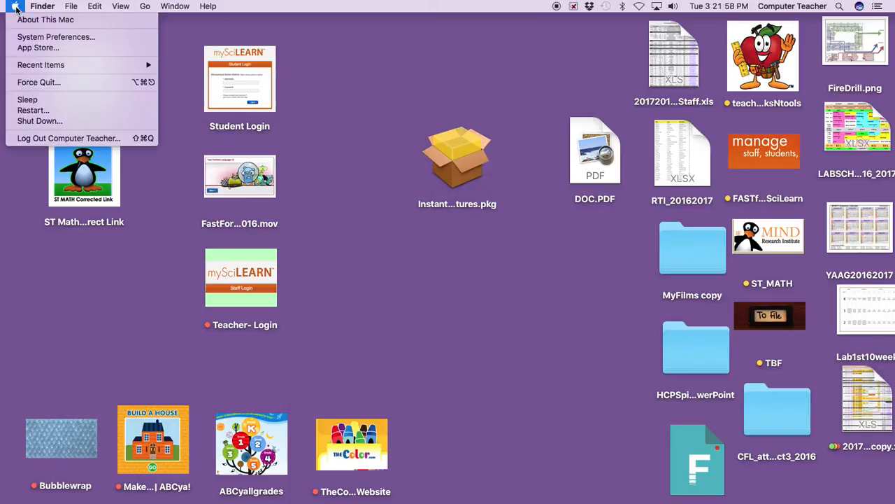
pyautogui.moveTo(59, 36)
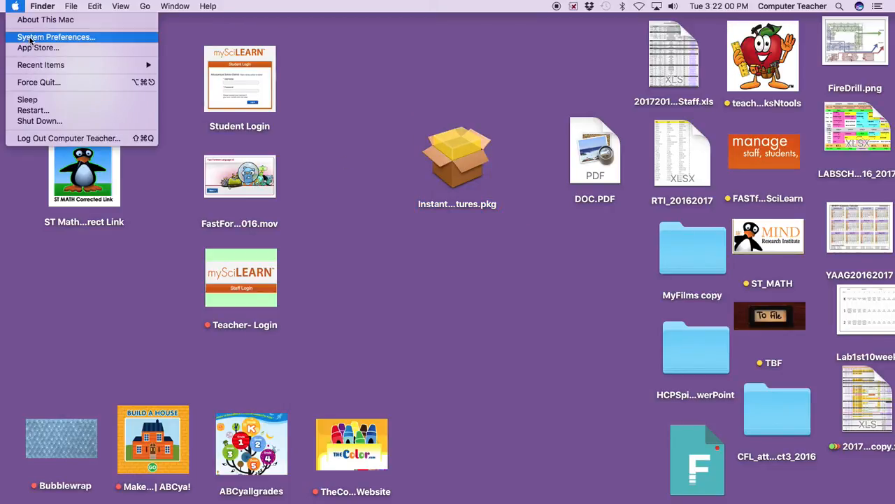
pyautogui.click(56, 36)
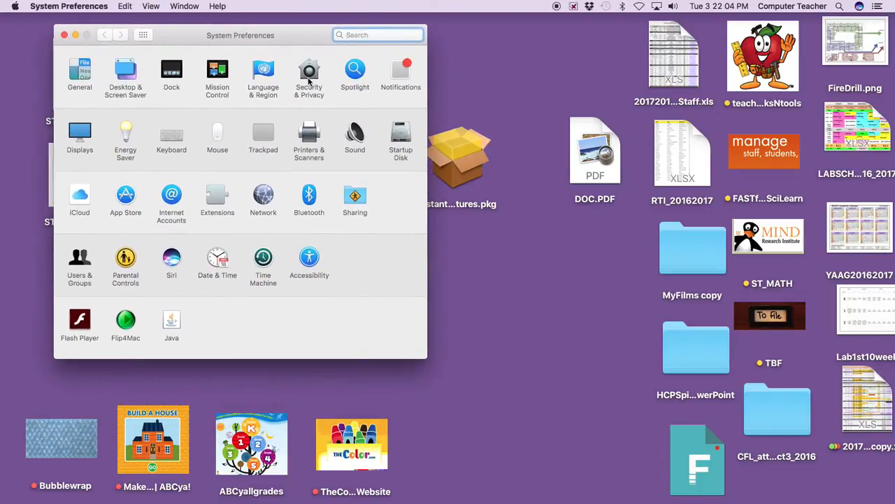
# In Security & Privacy, allow the blocked Kagan package to open anyway.
pyautogui.click(308, 70)
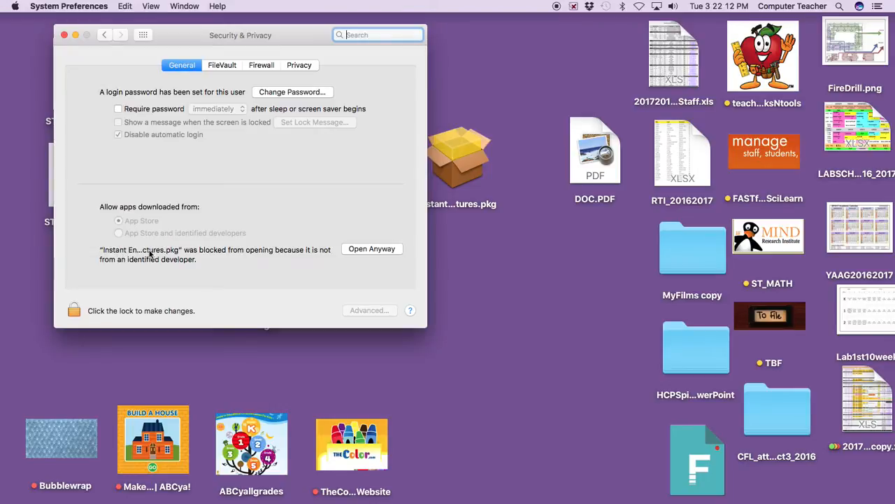
pyautogui.moveTo(117, 270)
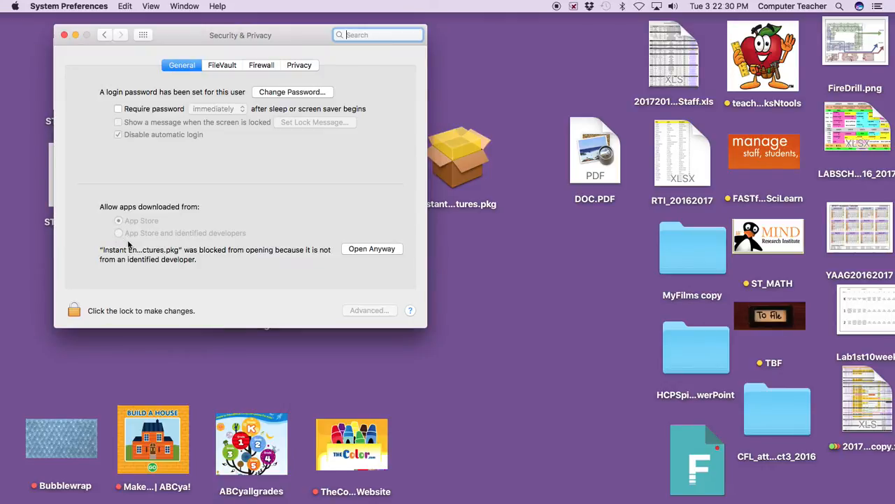
pyautogui.moveTo(349, 246)
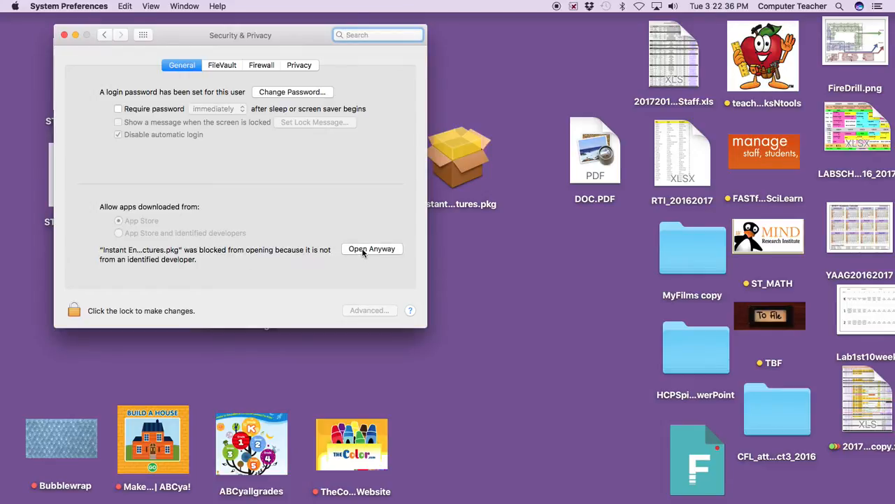
pyautogui.click(372, 249)
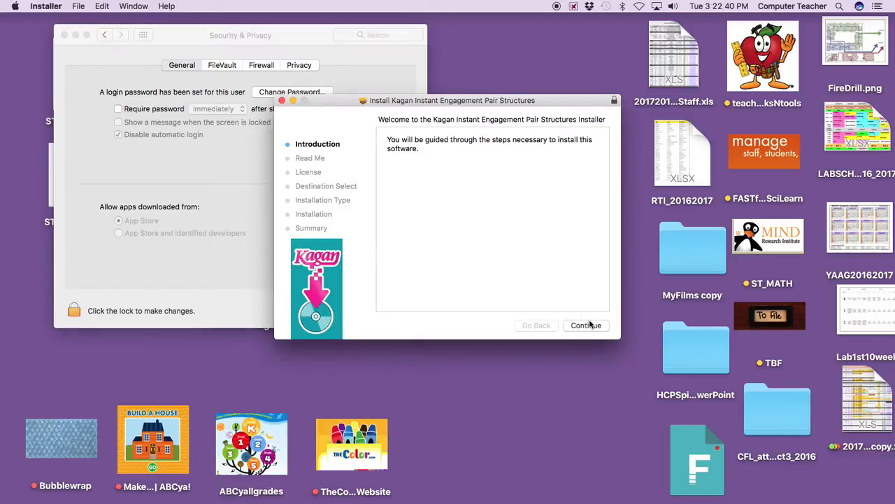
# Continue through Introduction, Read Me and License, agree, keep Macintosh HD, and authorize the standard install.
pyautogui.click(585, 324)
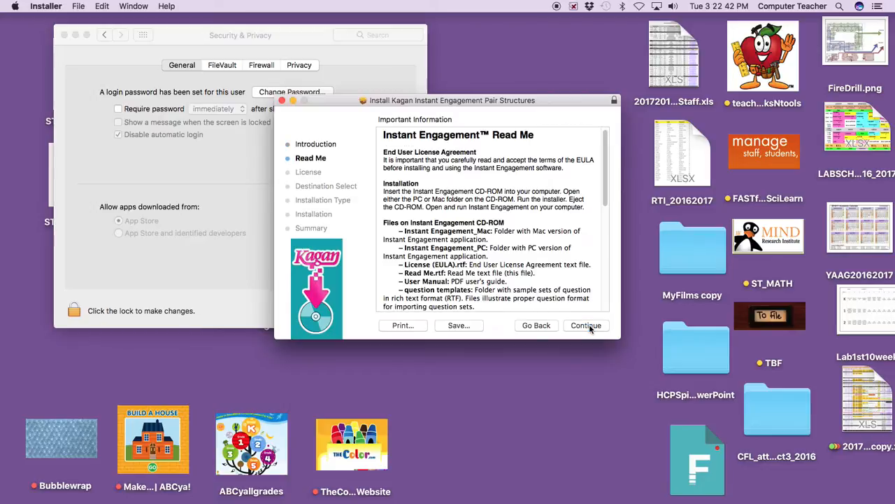
pyautogui.click(586, 325)
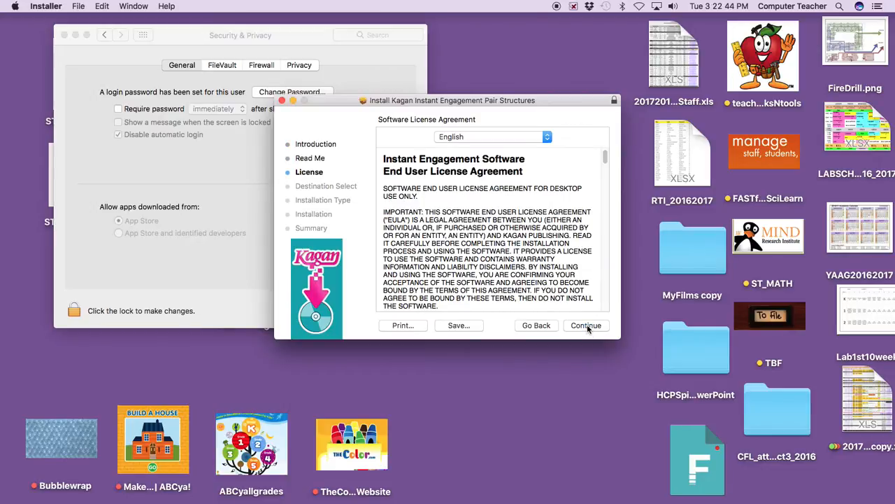
pyautogui.click(586, 325)
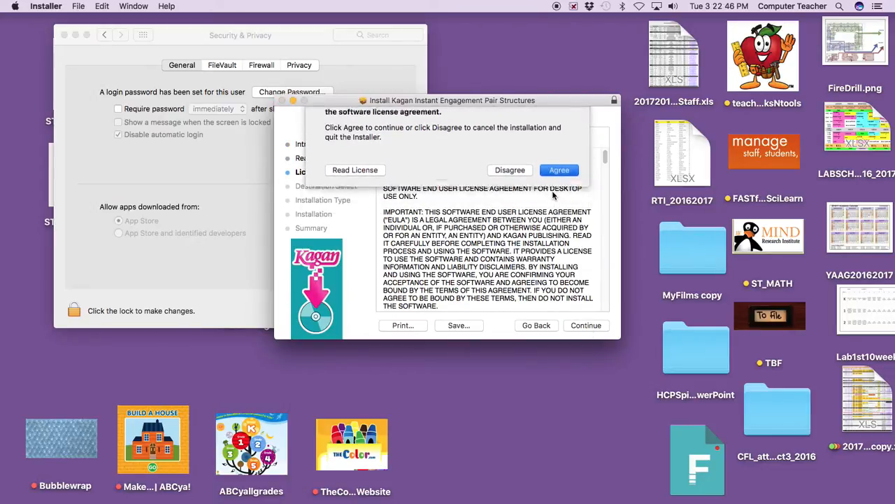
pyautogui.click(560, 171)
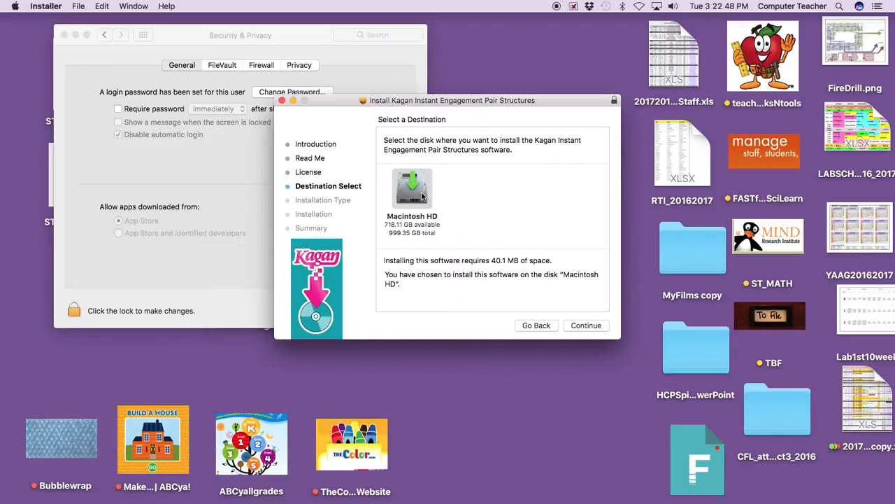
pyautogui.click(586, 324)
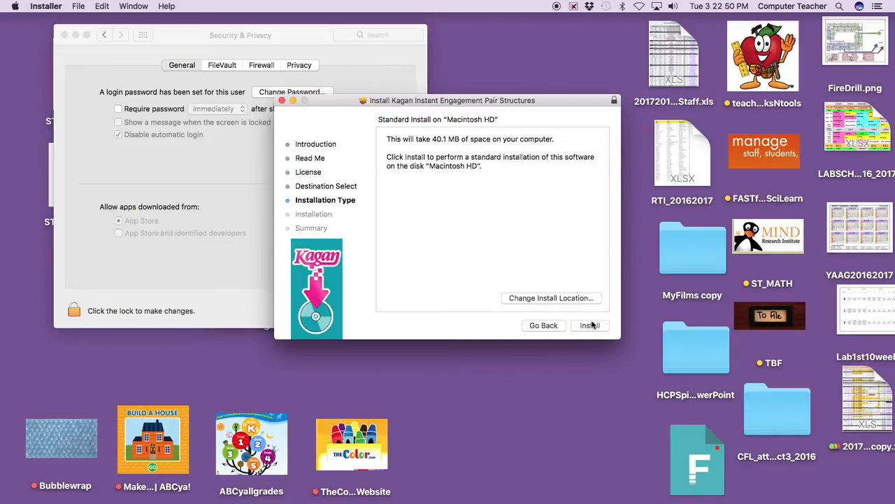
pyautogui.click(589, 324)
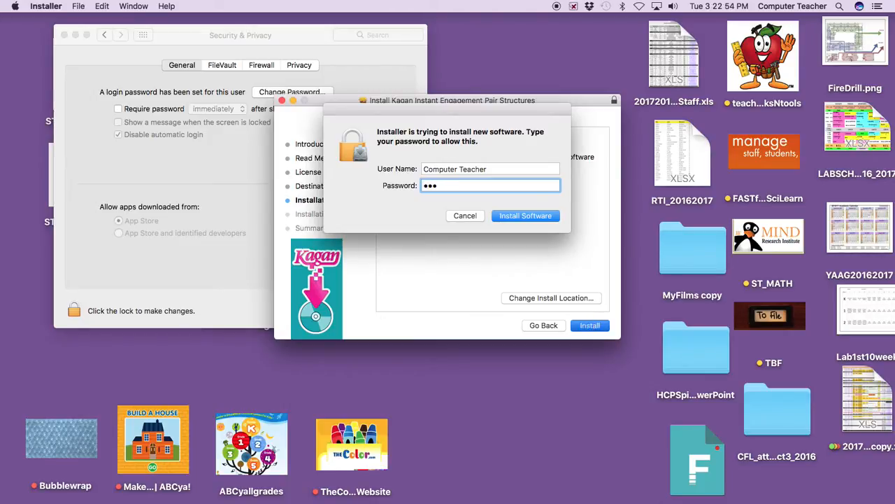
pyautogui.click(525, 215)
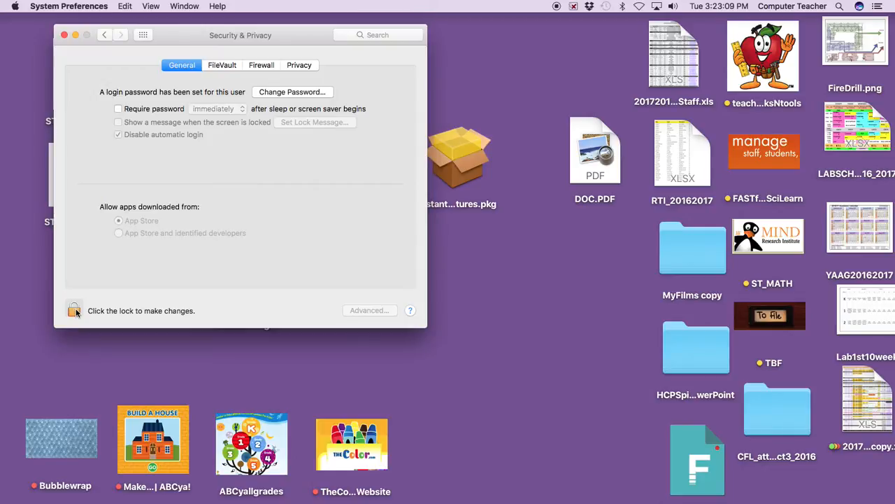
# Unlock Security & Privacy with the administrator password.
pyautogui.click(73, 311)
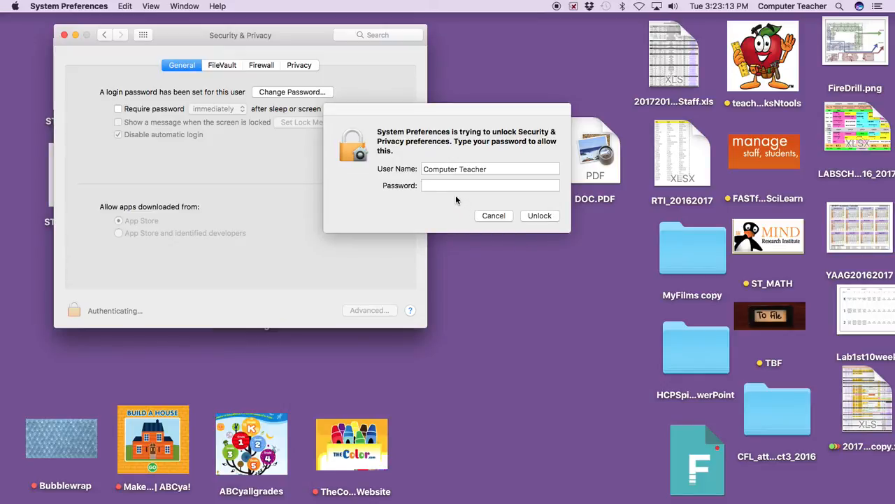
pyautogui.write('•')
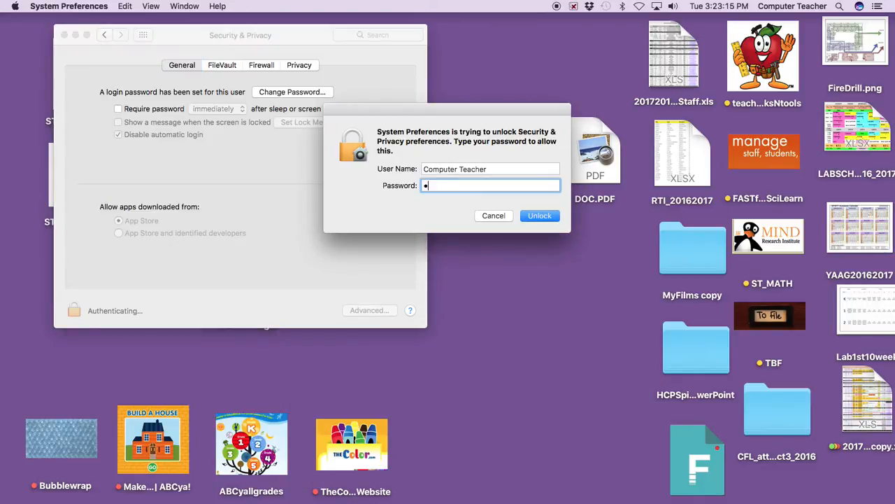
pyautogui.click(540, 215)
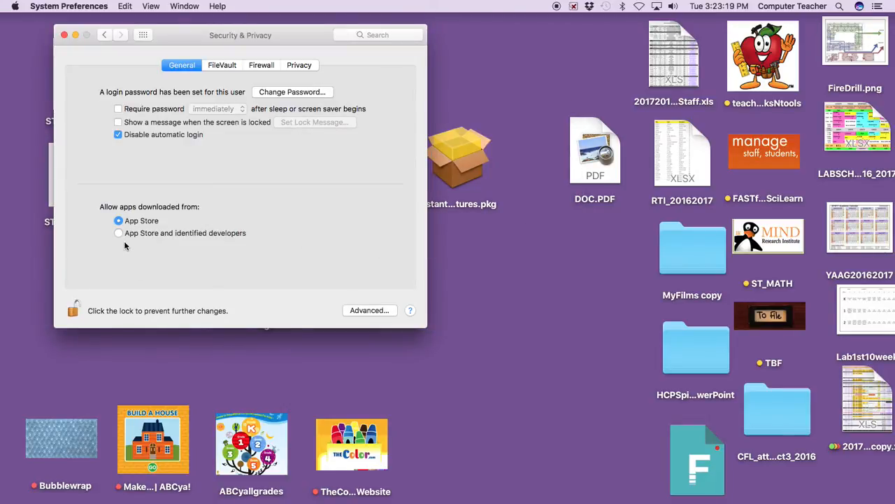
# Allow apps from the App Store and identified developers, then relock the settings.
pyautogui.click(118, 232)
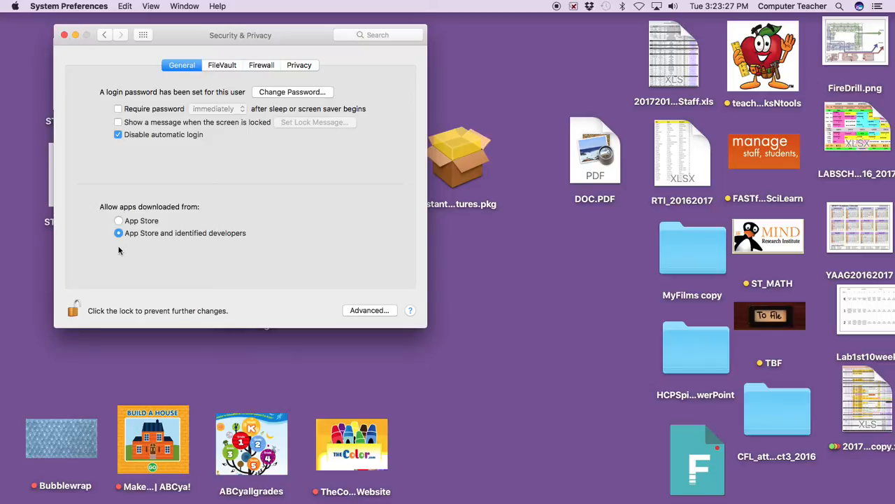
pyautogui.moveTo(162, 250)
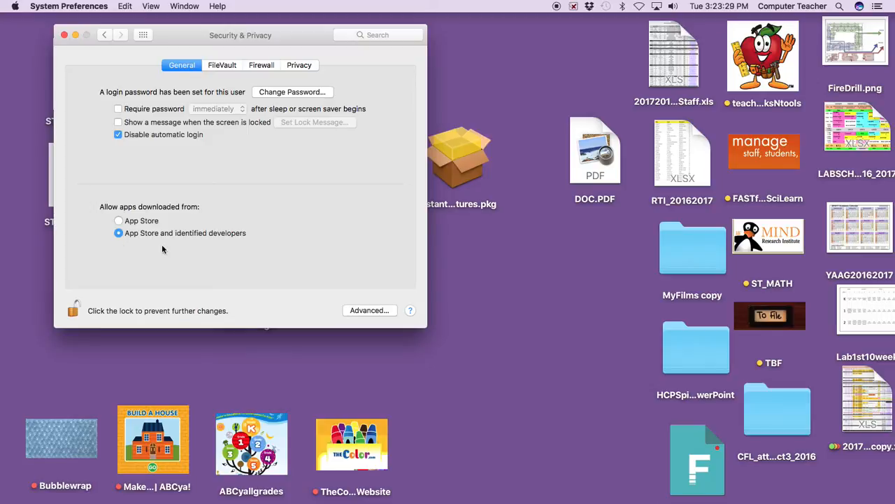
pyautogui.moveTo(92, 290)
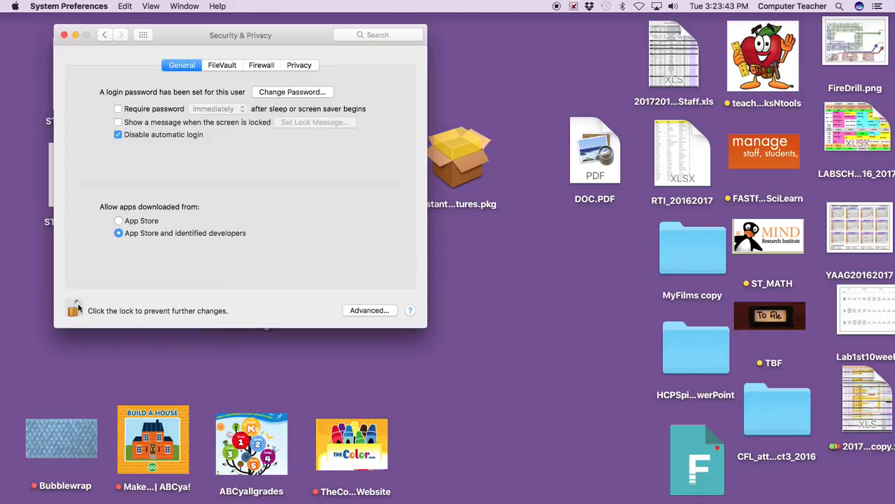
pyautogui.click(74, 310)
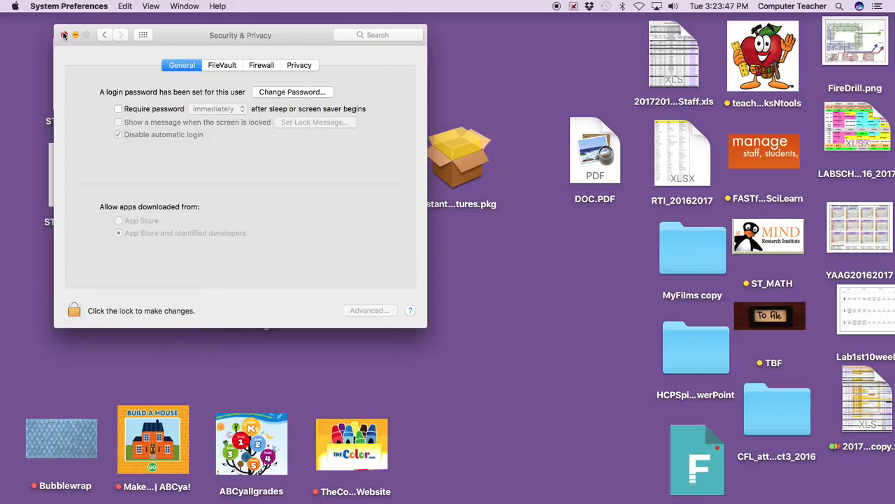
# Close System Preferences and reopen the Kagan .pkg from the desktop.
pyautogui.click(67, 36)
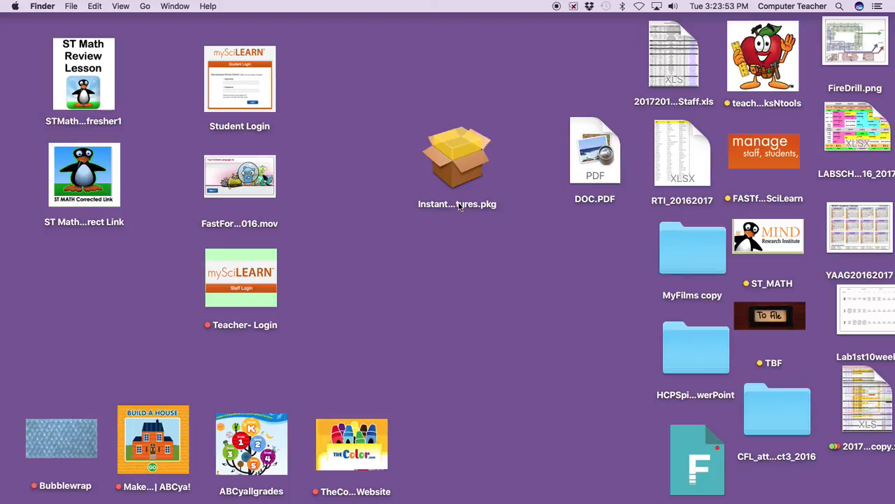
pyautogui.doubleClick(457, 157)
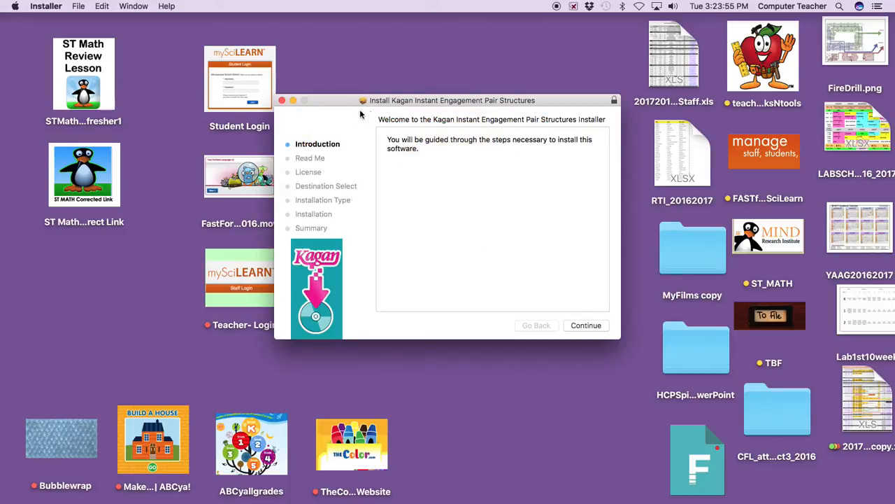